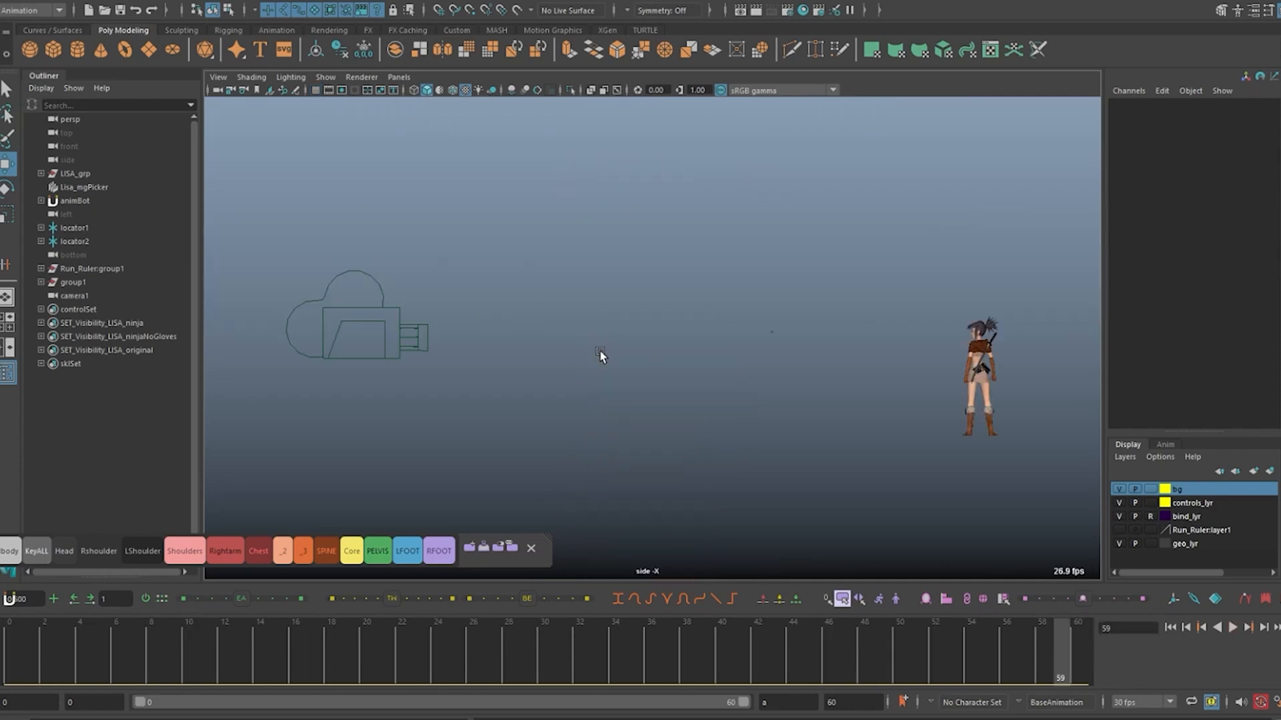
Select camera1 in the Outliner to work on its channels.
{"action": "left_click", "coordinate": [74, 295]}
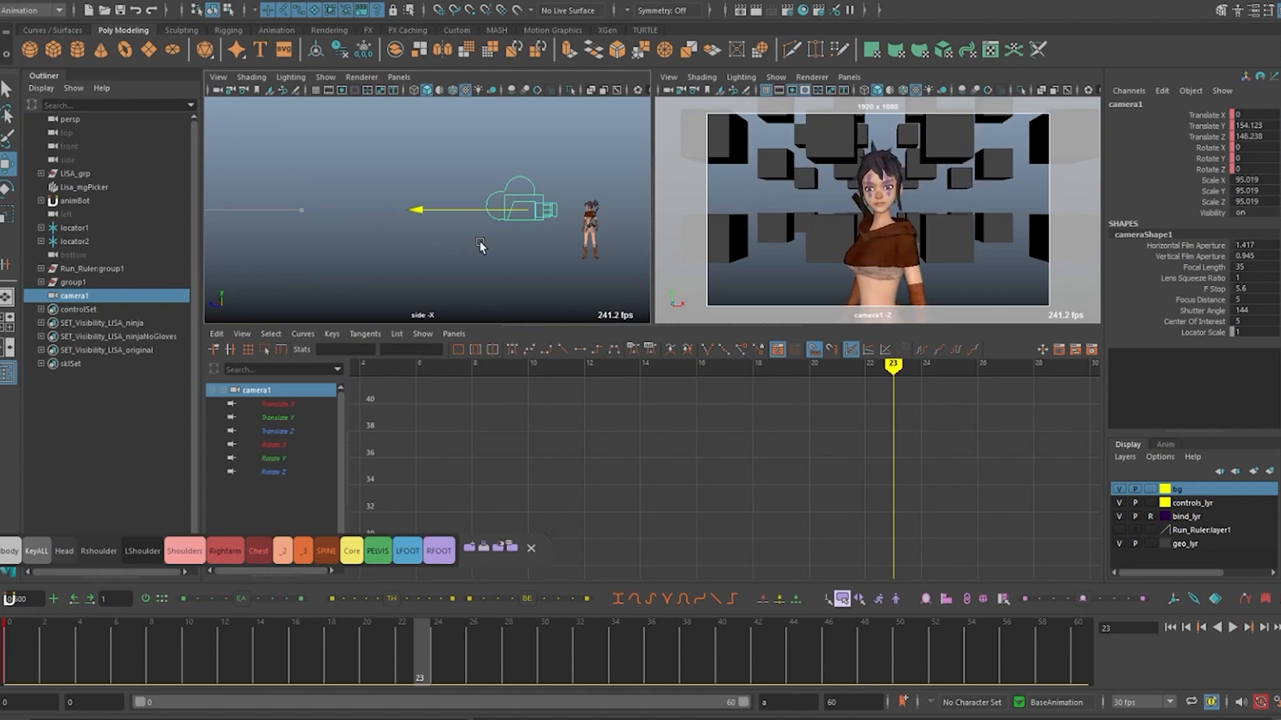
Key camera1's Translate Z and Focal Length, dropping focal length from 35 to 18 by frame 16.
{"action": "left_click", "coordinate": [1232, 627]}
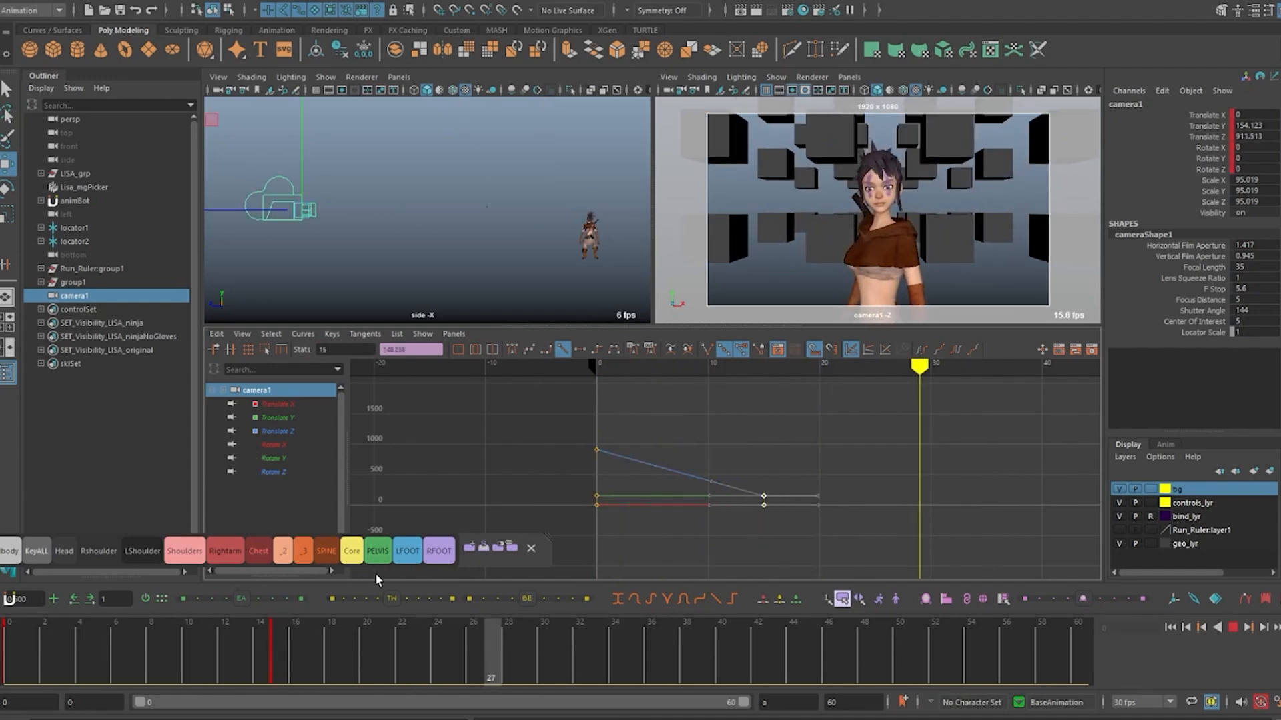
{"action": "left_click", "coordinate": [288, 645]}
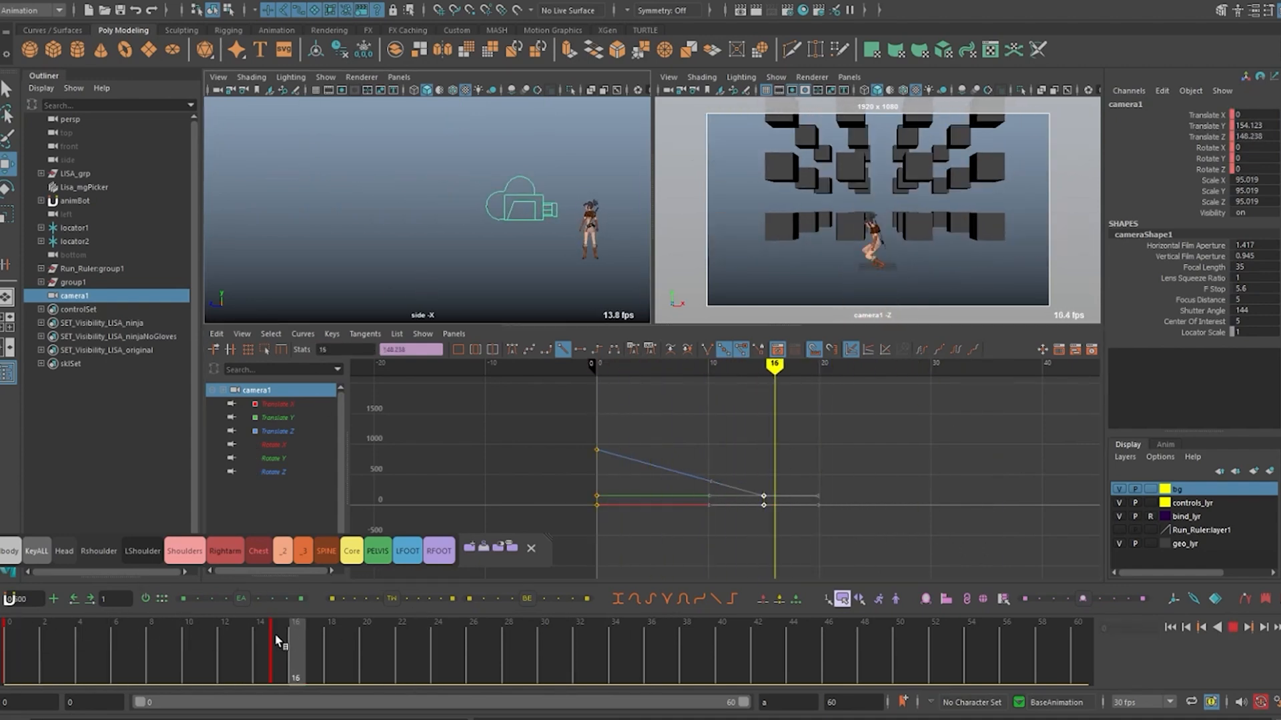
{"action": "right_click", "coordinate": [1185, 265]}
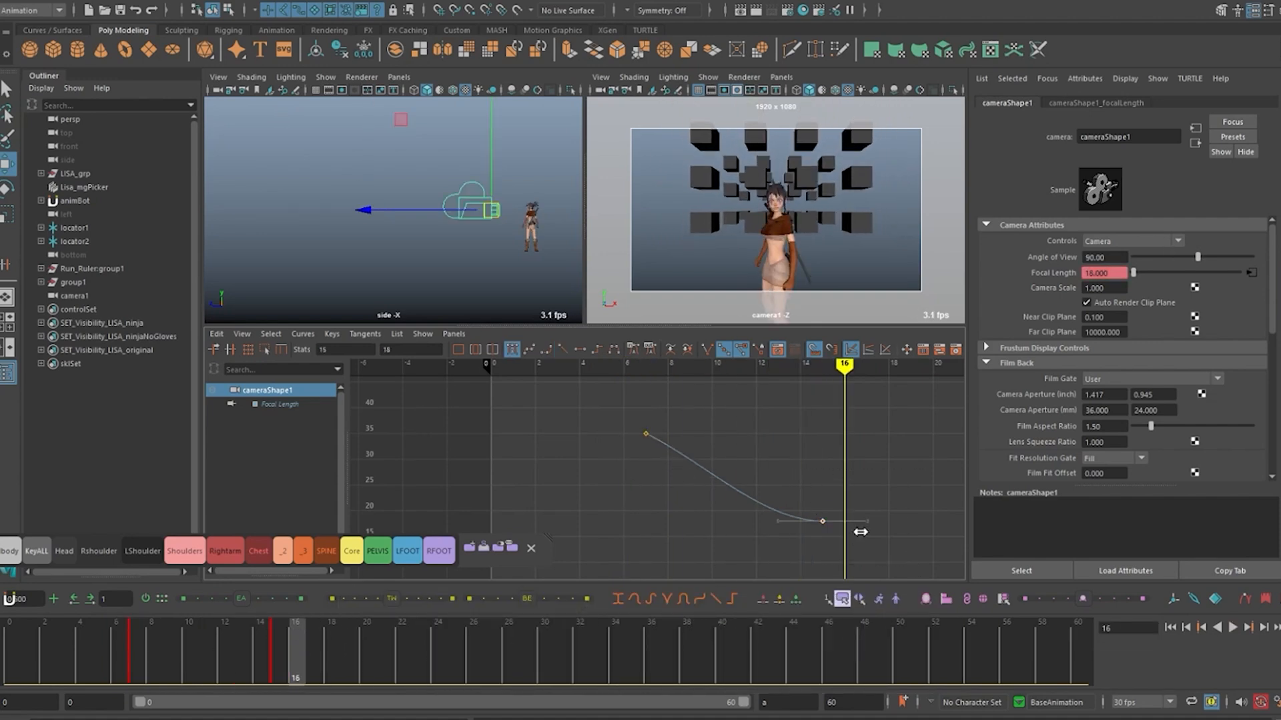
Load camera1 and cameraShape1 in the Graph Editor to list Translate and Focal Length curves.
{"action": "left_click", "coordinate": [303, 339]}
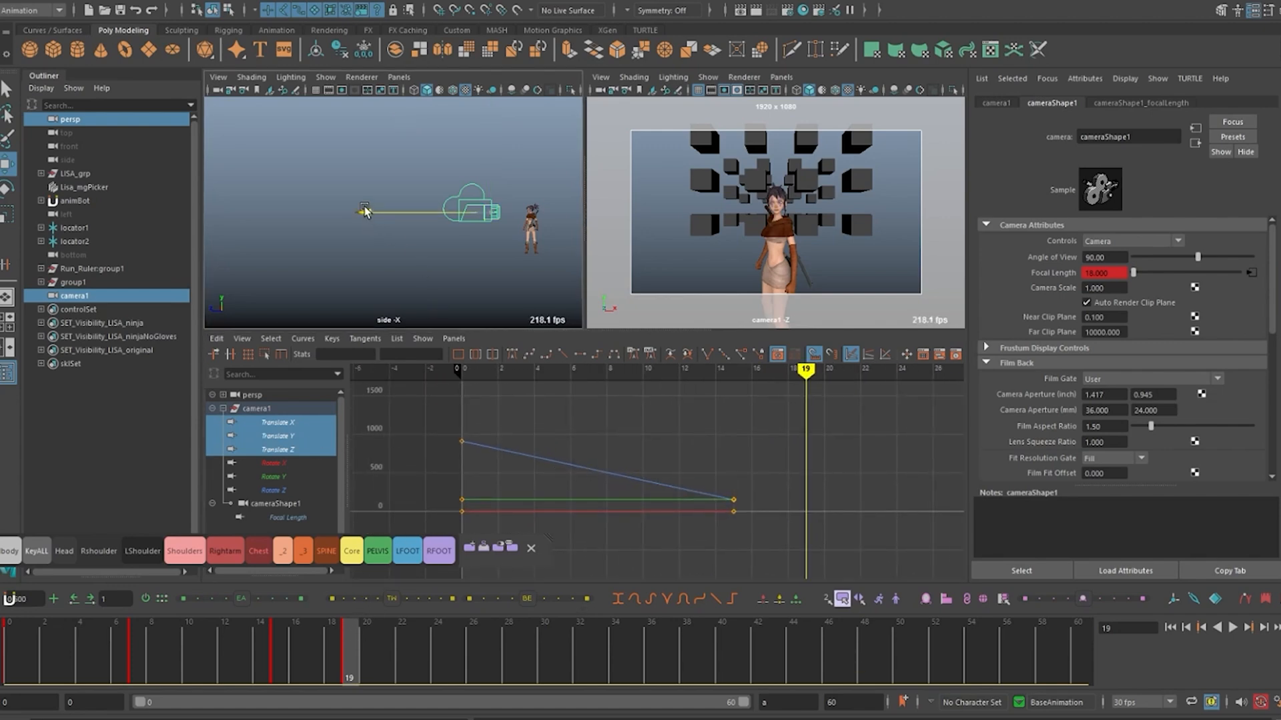
Scrub the Time Slider in the maximized camera1 view to preview the push-in.
{"action": "left_click_drag", "start_coordinate": [363, 211], "coordinate": [385, 215]}
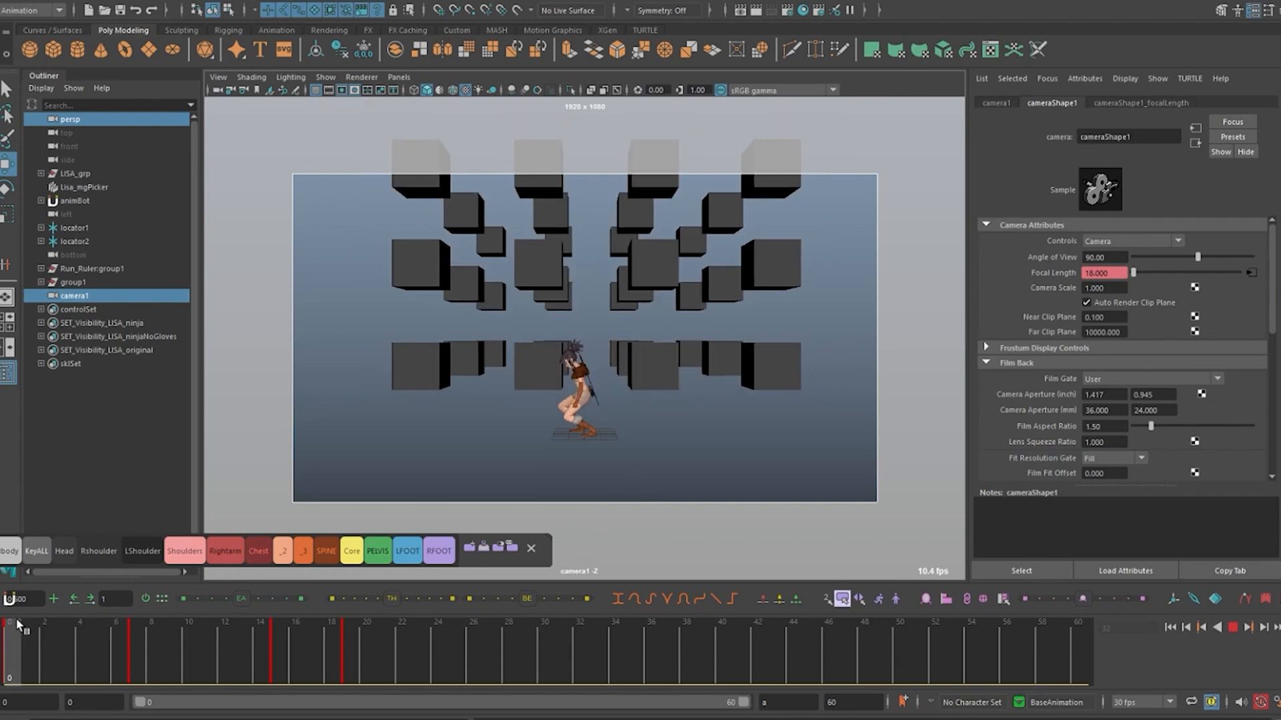
Add another Translate Z key on camera1 around frame 19.
{"action": "left_click", "coordinate": [154, 645]}
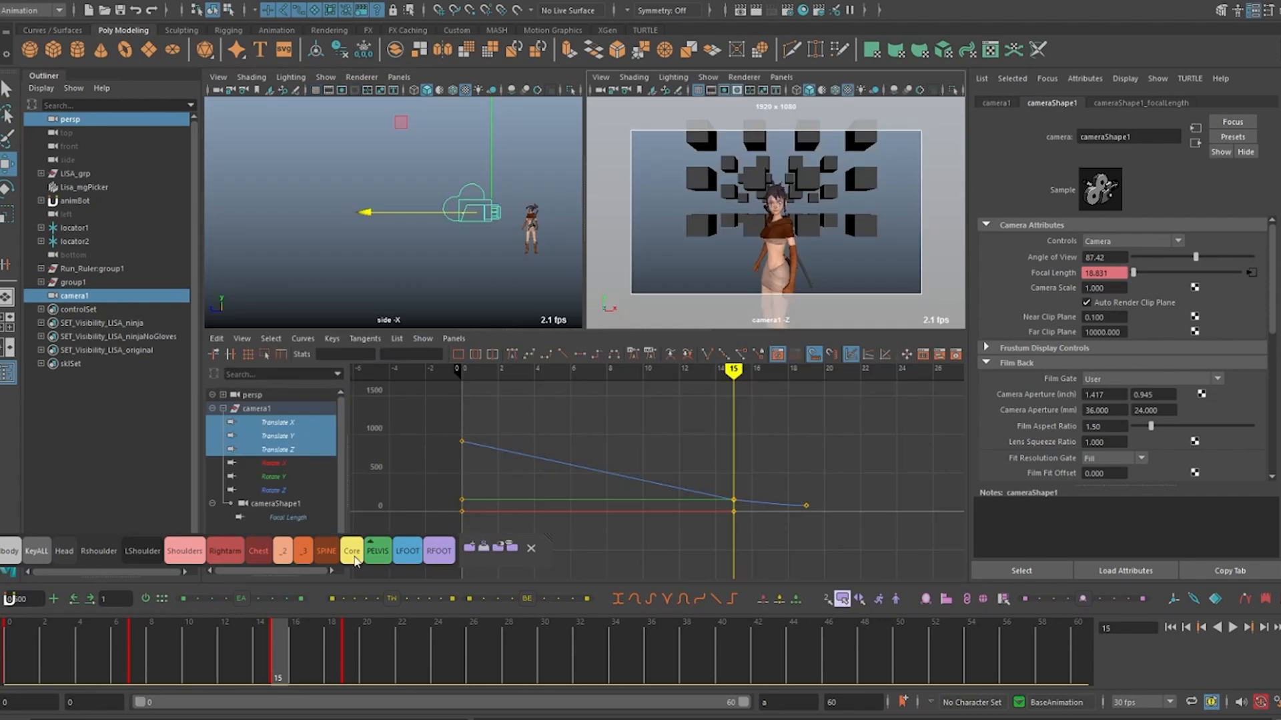
At frame 7, isolate the Focal Length curve and ease its tangents into the last key.
{"action": "left_click", "coordinate": [80, 649]}
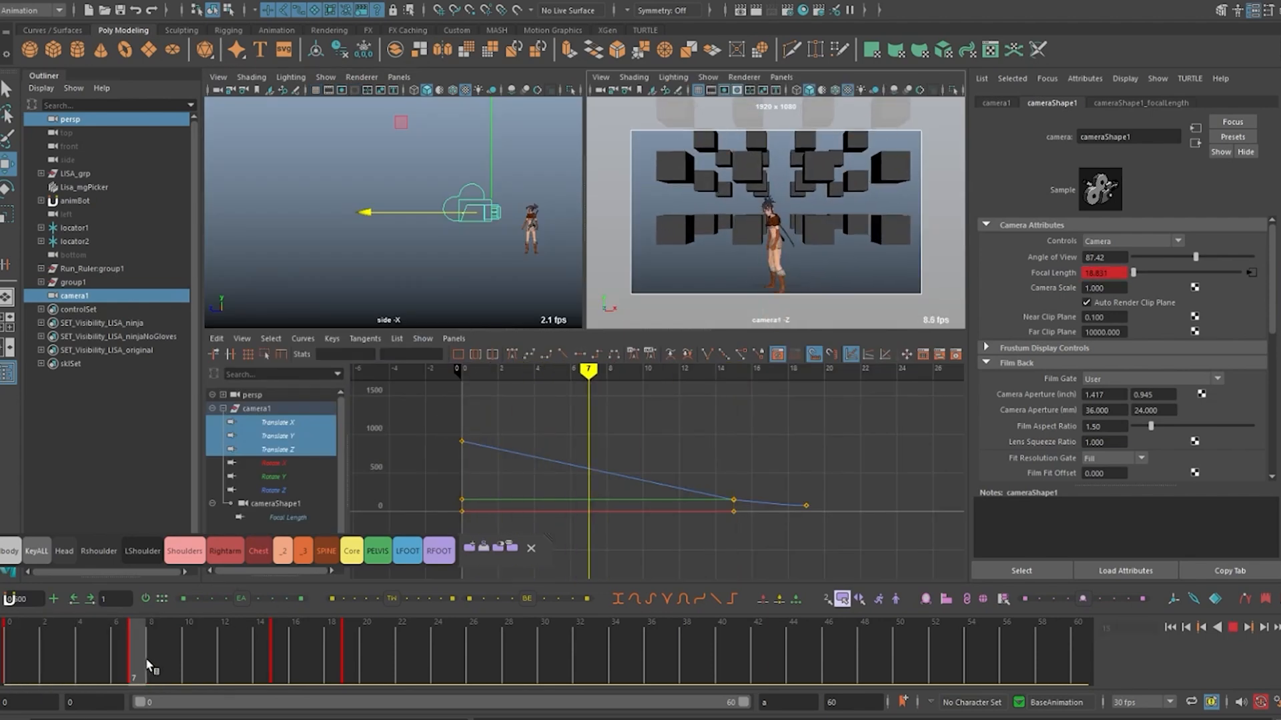
{"action": "left_click", "coordinate": [287, 517]}
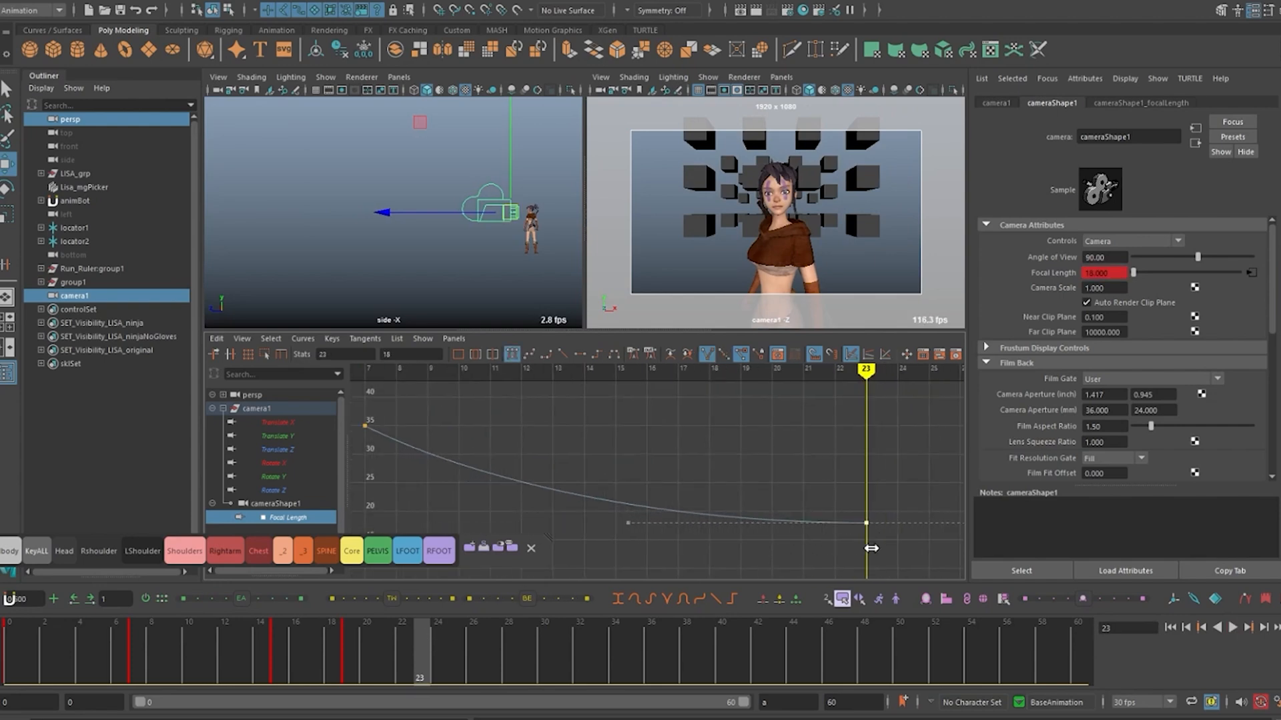
{"action": "left_click", "coordinate": [615, 368]}
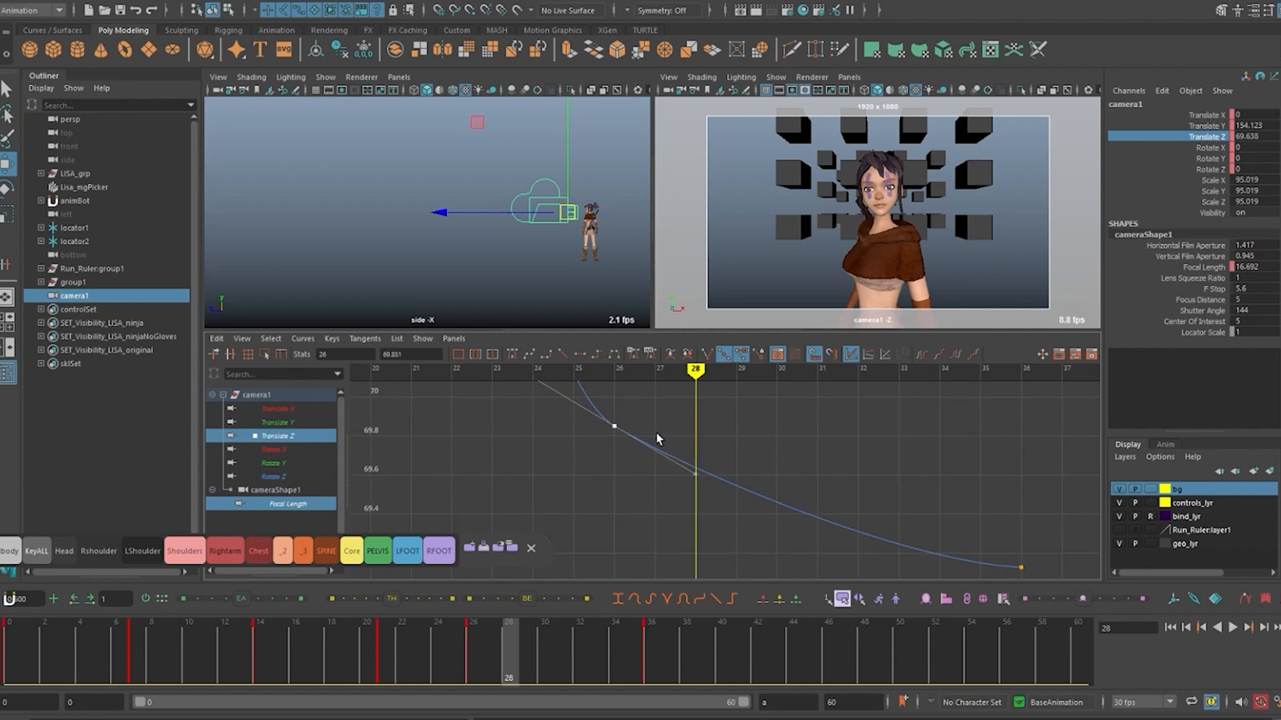
Add a Focal Length key on camera1 around frame 15.
{"action": "left_click", "coordinate": [369, 644]}
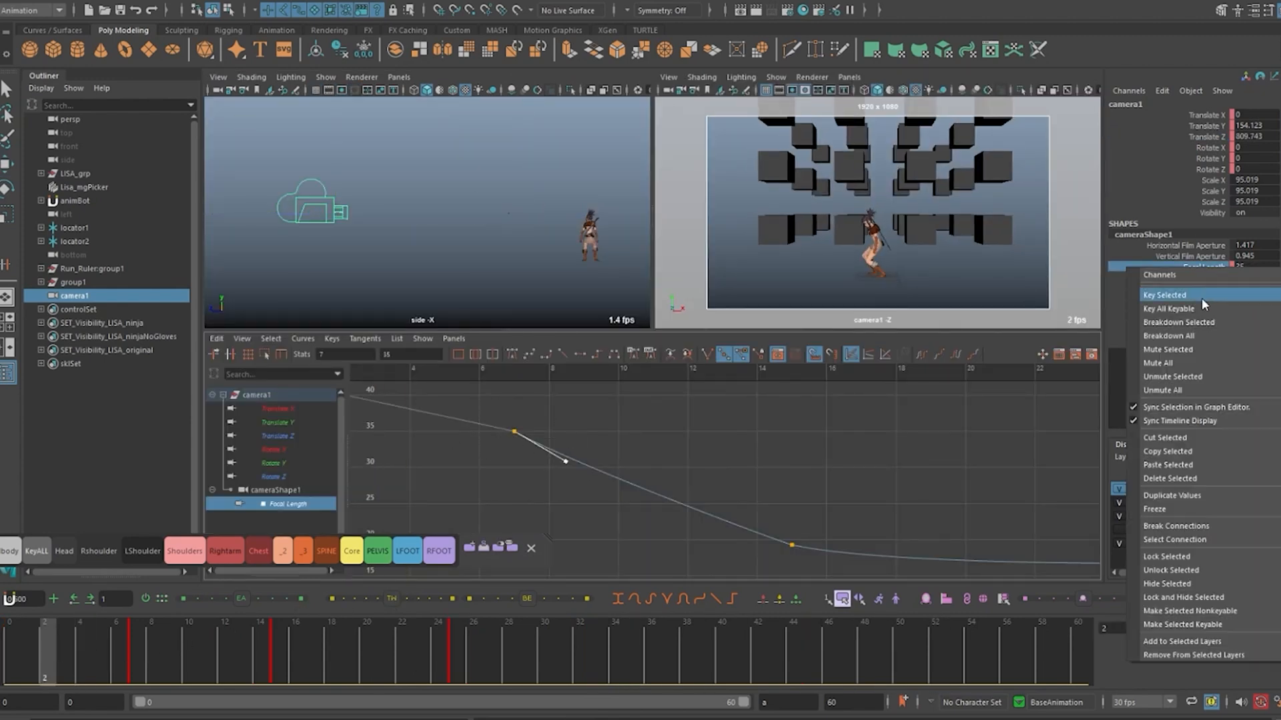
Key Focal Length at 36 on frame 0 and view both Focal Length and Translate Z curves.
{"action": "left_click", "coordinate": [1165, 295]}
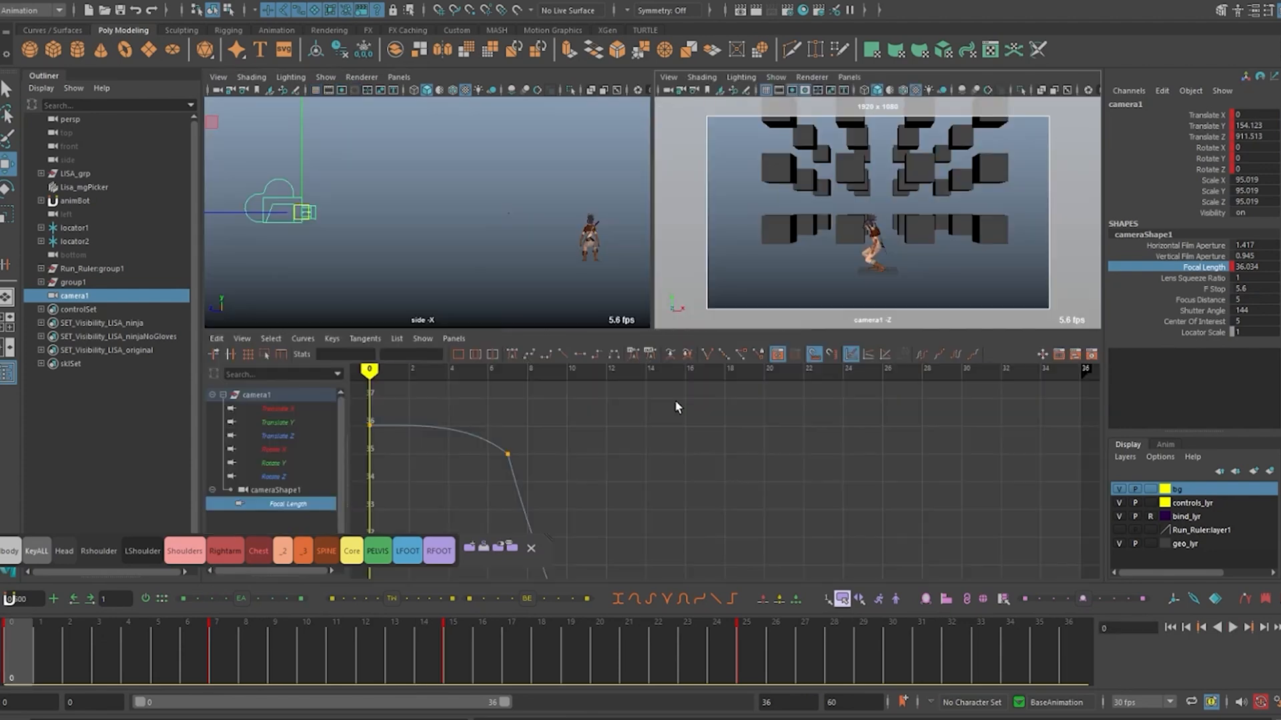
{"action": "left_click", "coordinate": [276, 436]}
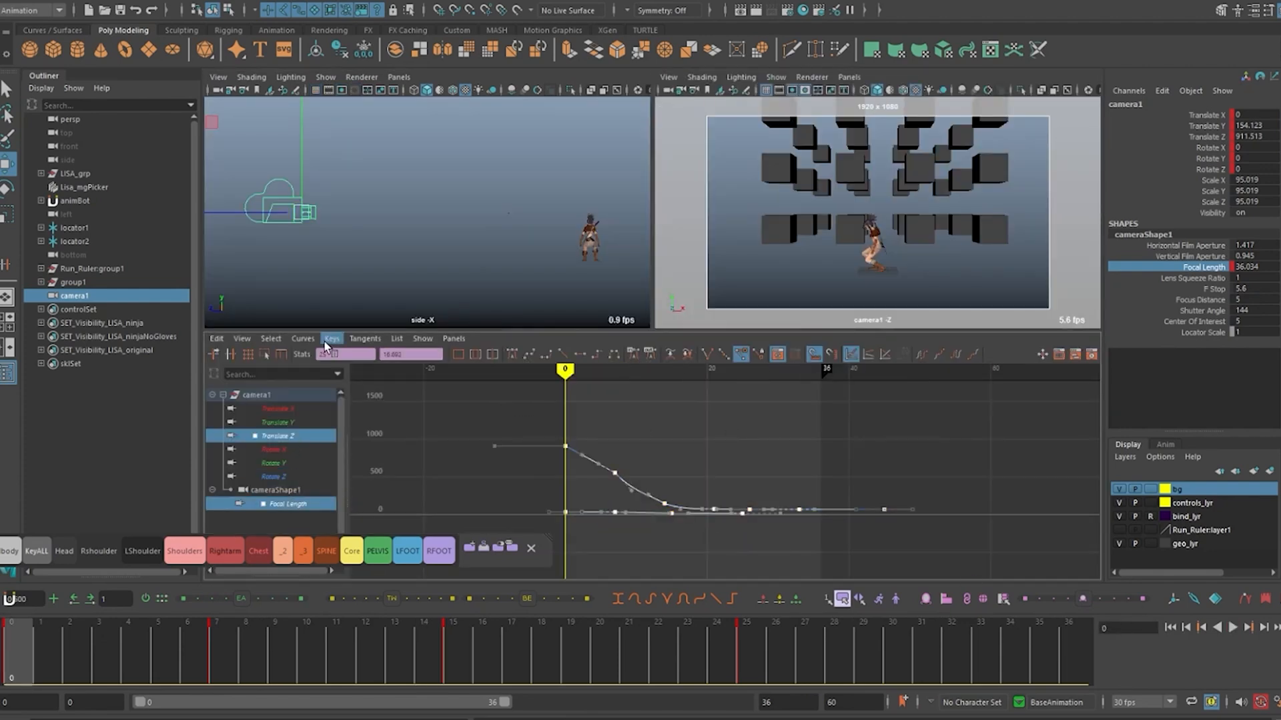